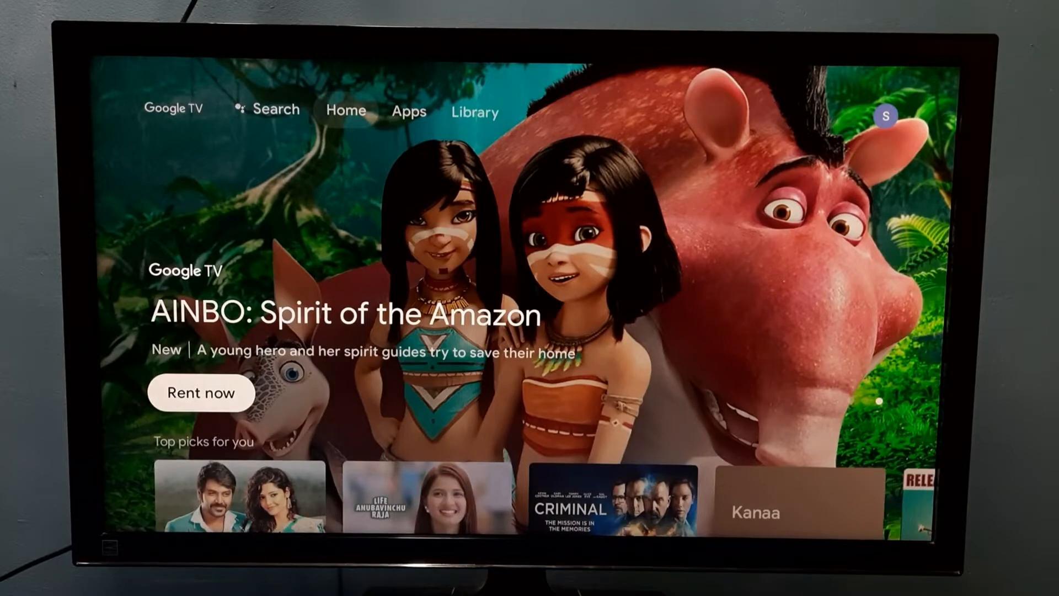
- Reach Settings from the home screen's profile panel, heading to System > About
left_click(475, 111)
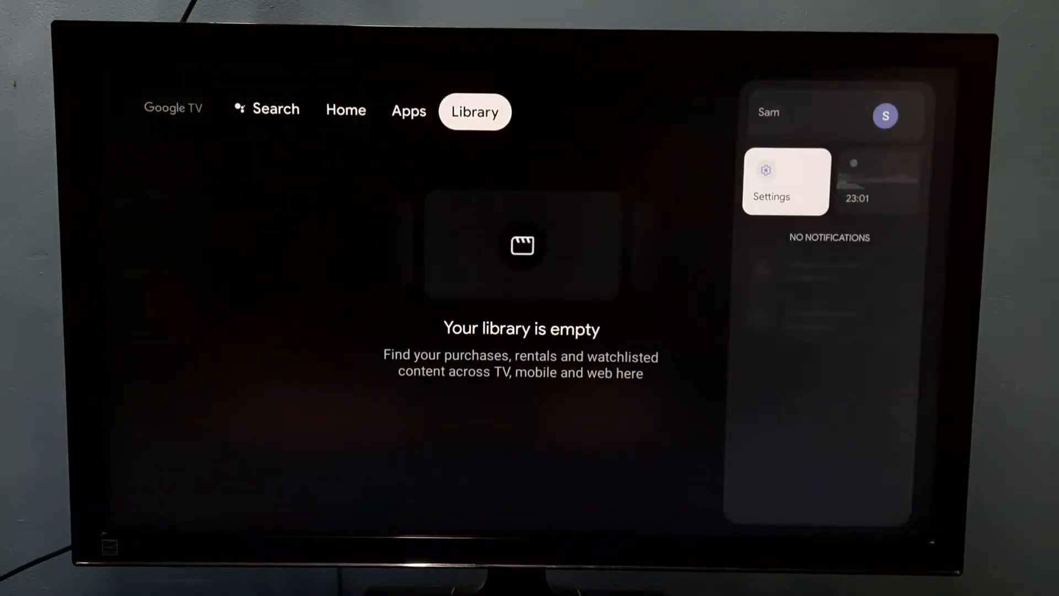
left_click(785, 181)
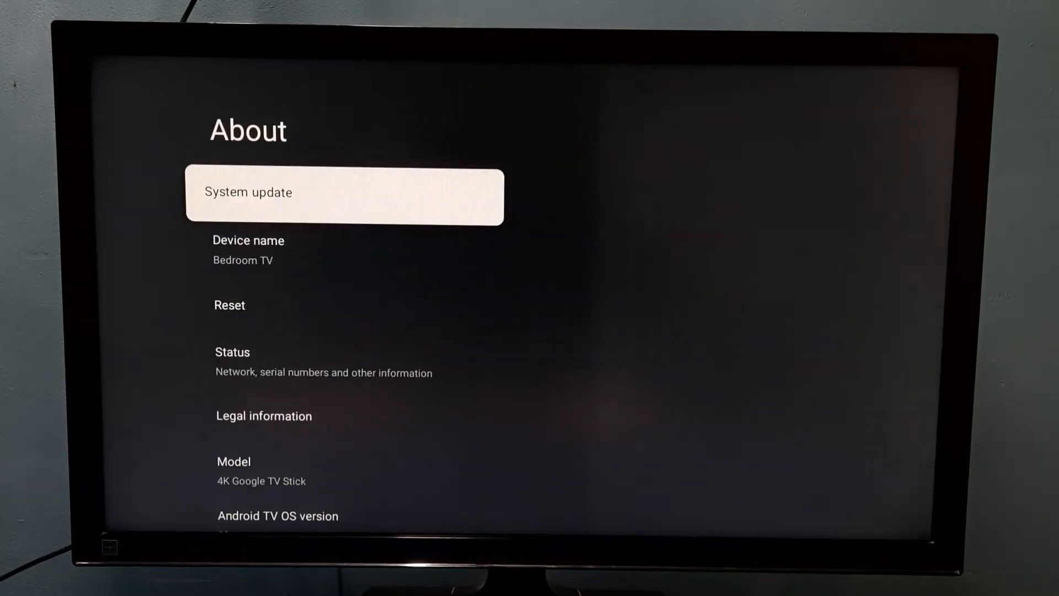
- Select the Android TV OS build entry repeatedly to unlock developer options
scroll("down", 3)
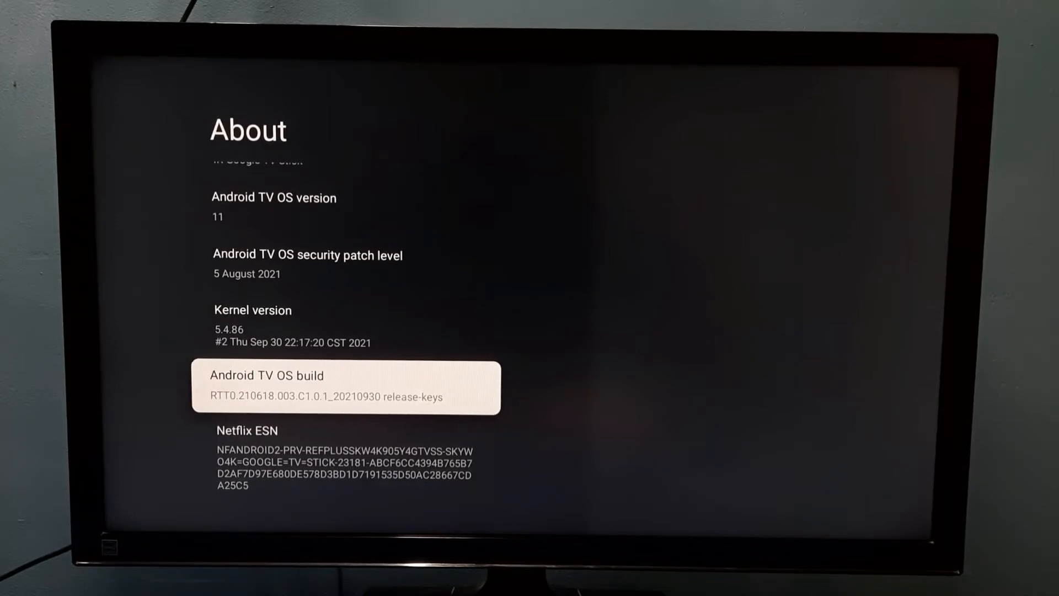
left_click(346, 388)
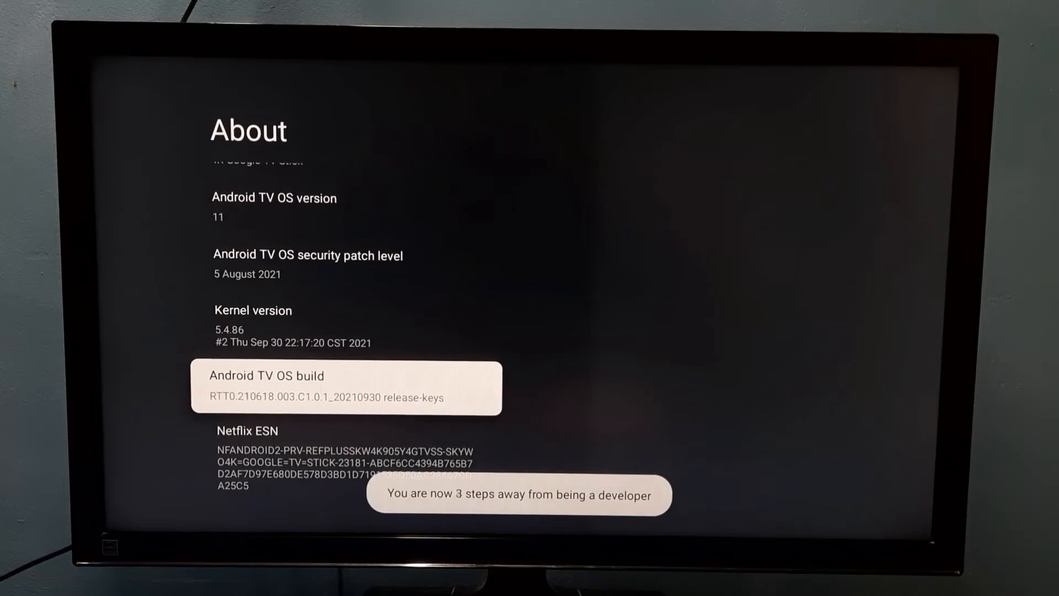
left_click(346, 387)
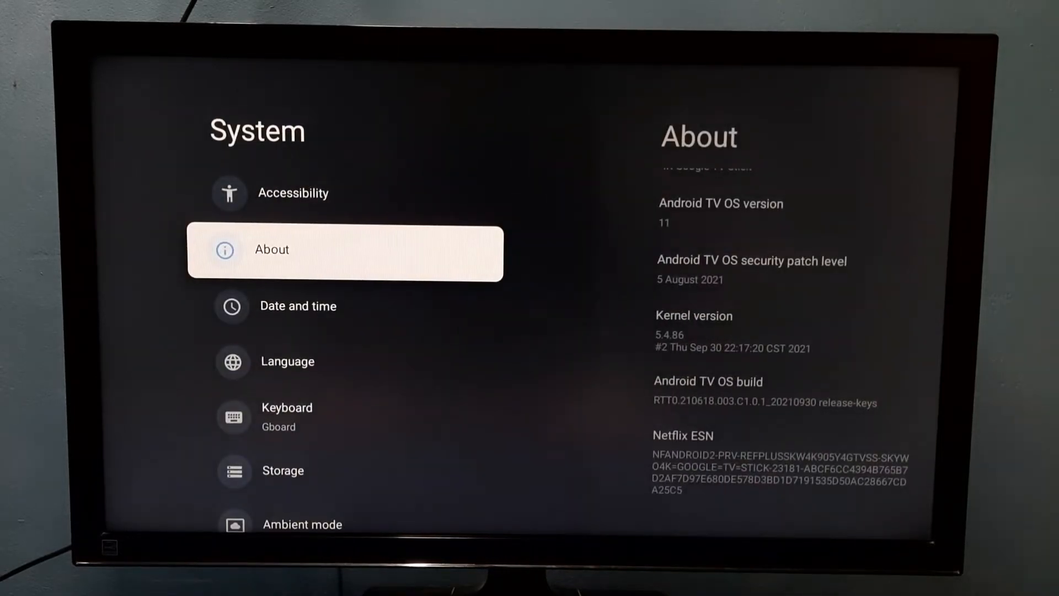
- Scroll the System list to the new Developer options entry and enter it
scroll("down", 3)
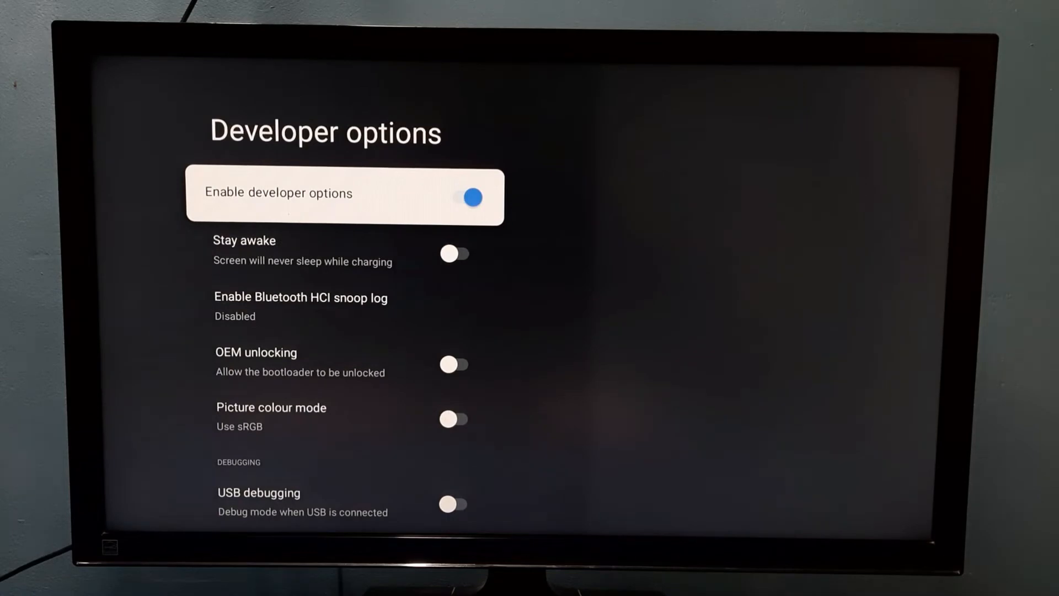
- Switch USB debugging on, then switch it back off
left_click(301, 304)
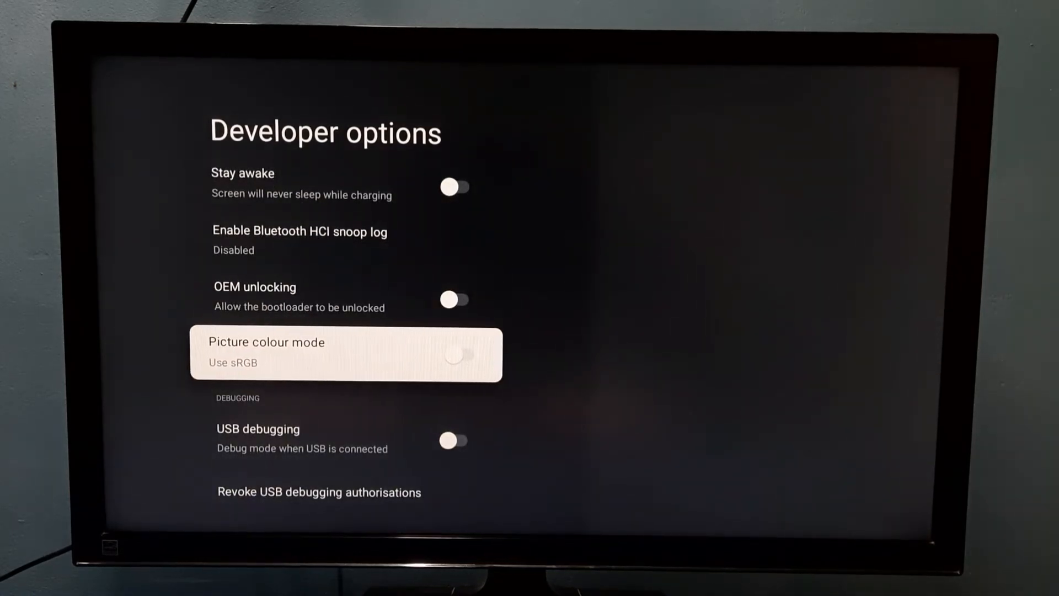
scroll("down", 3)
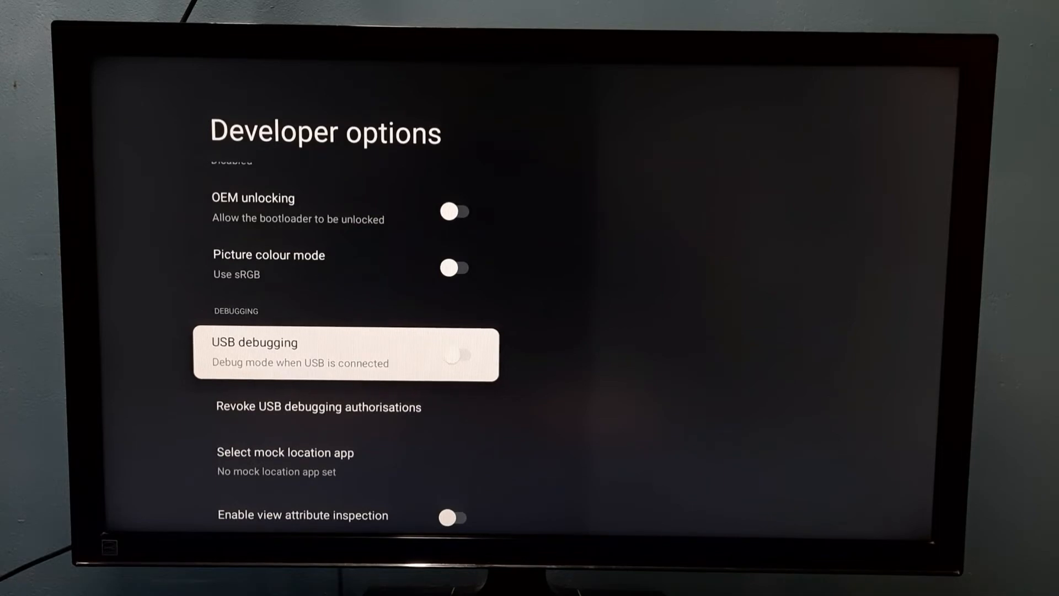
left_click(470, 354)
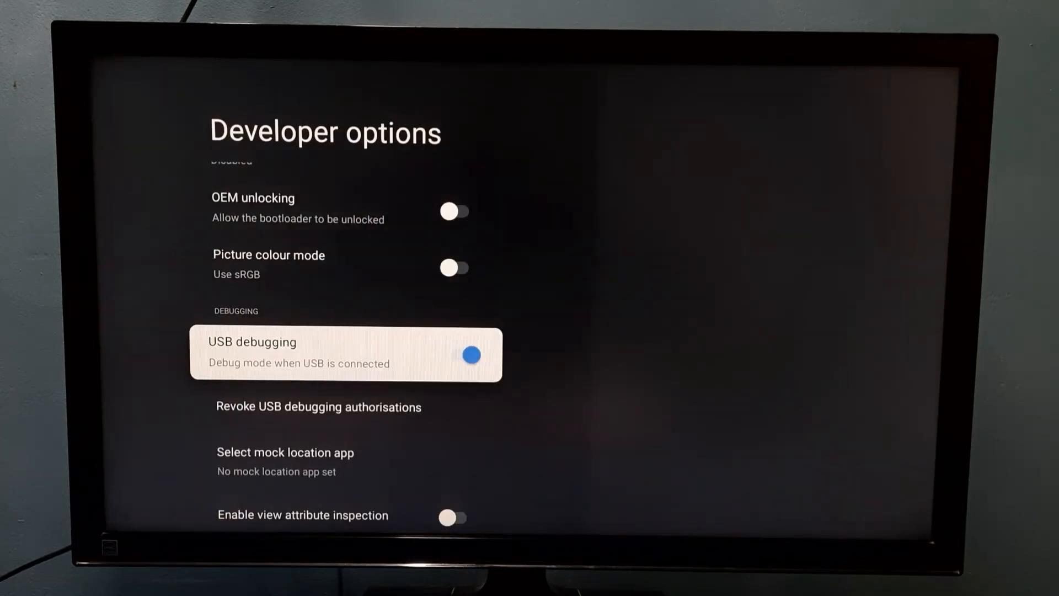
scroll("down", 3)
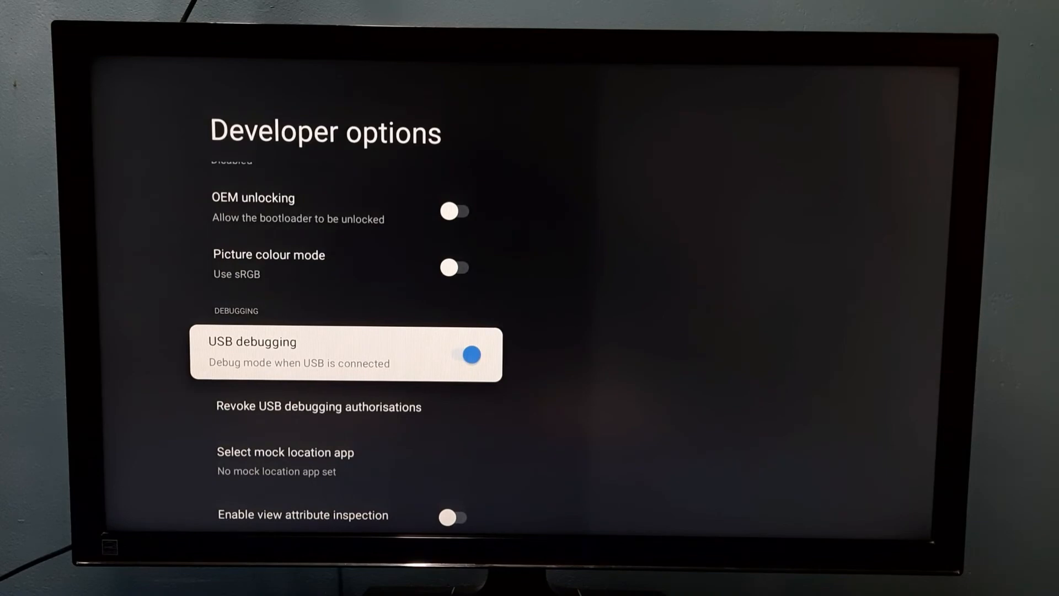
left_click(469, 354)
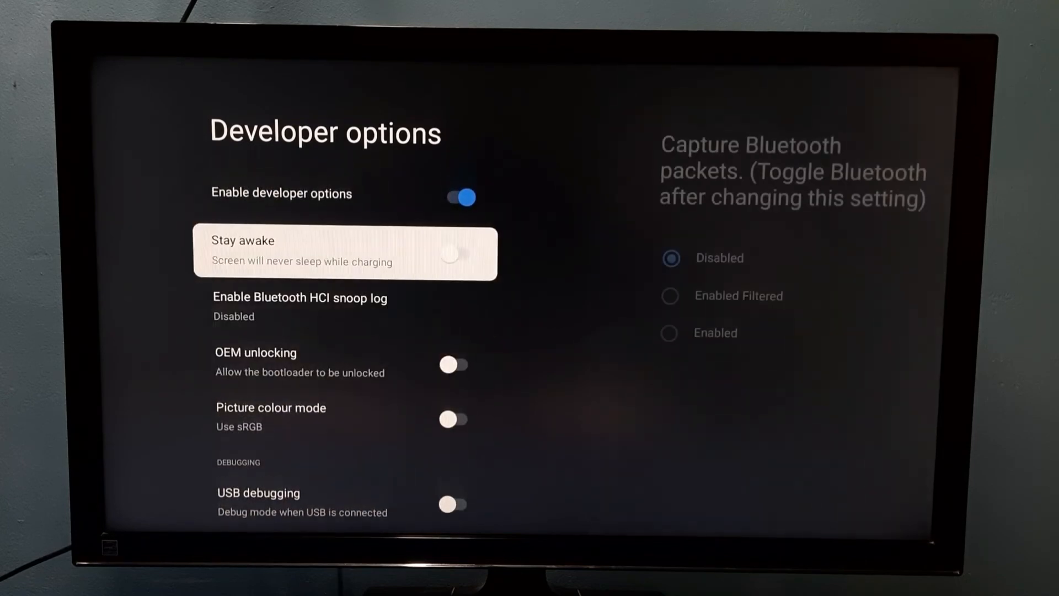
- Turn off the master Enable developer options toggle
key("up")
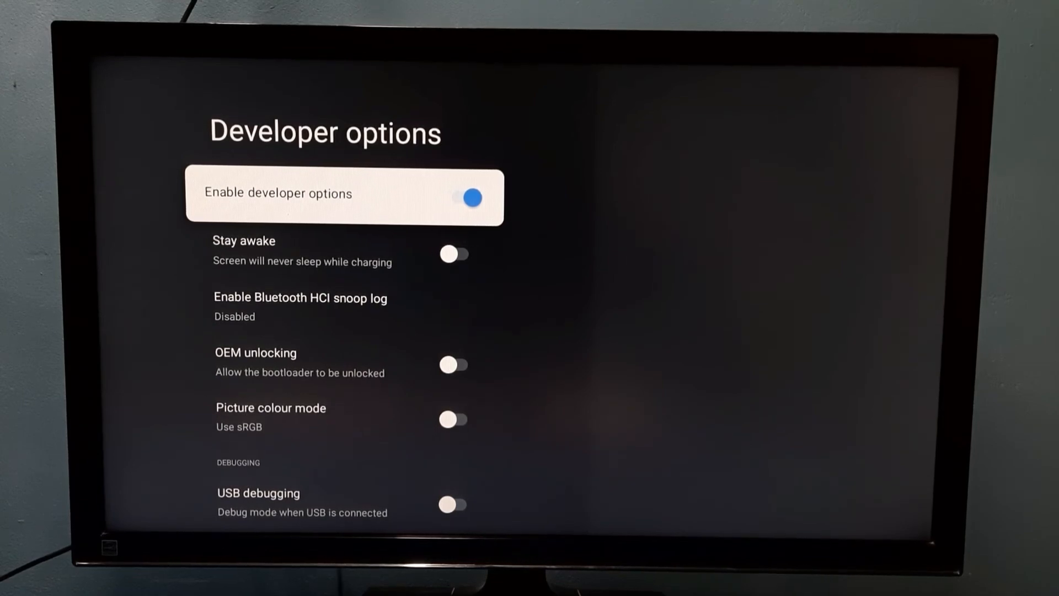
left_click(461, 197)
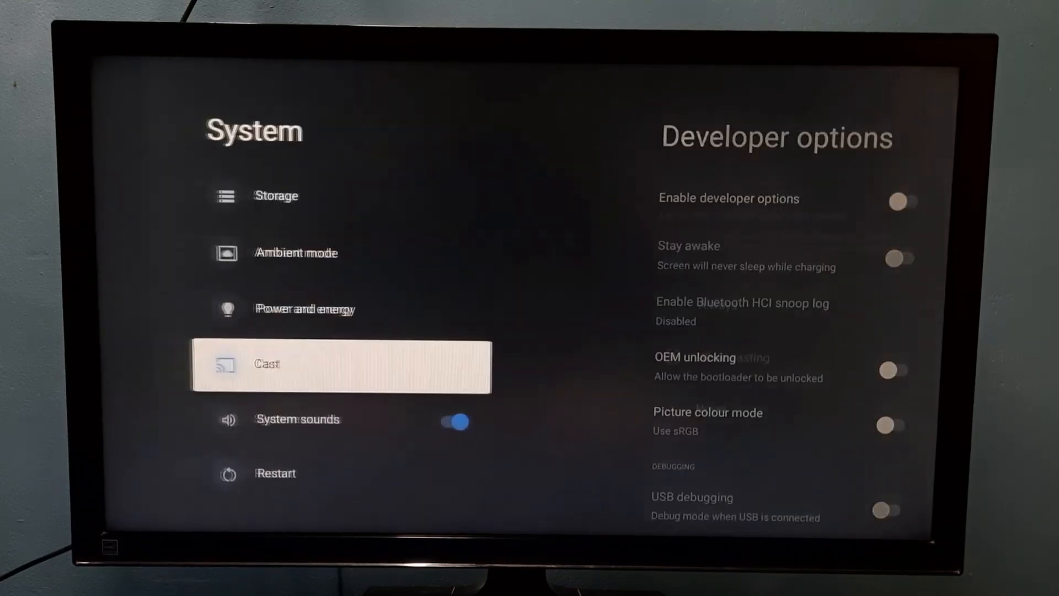
left_click(343, 367)
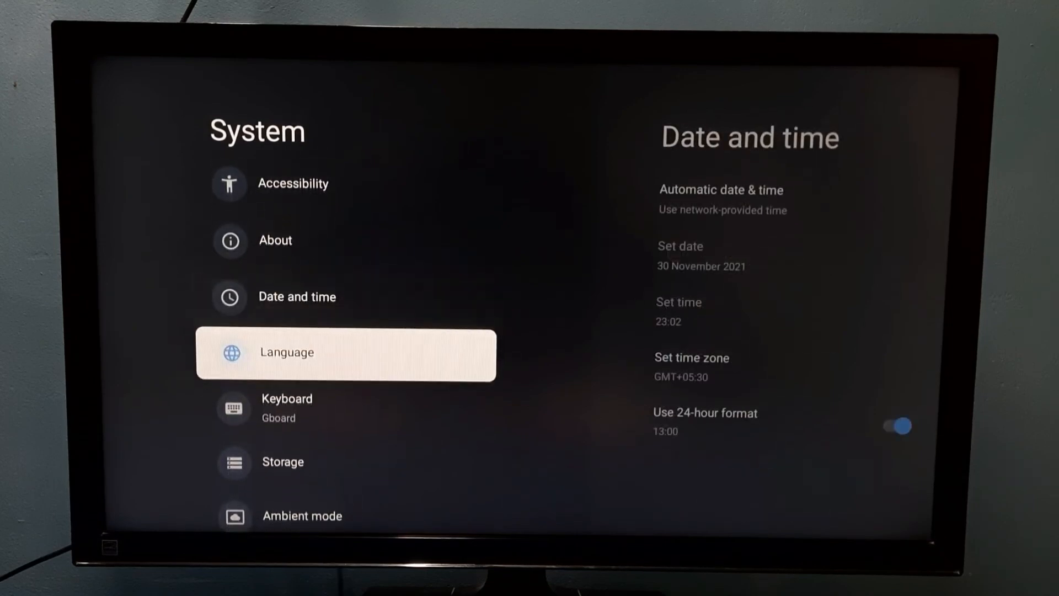
scroll("down", 3)
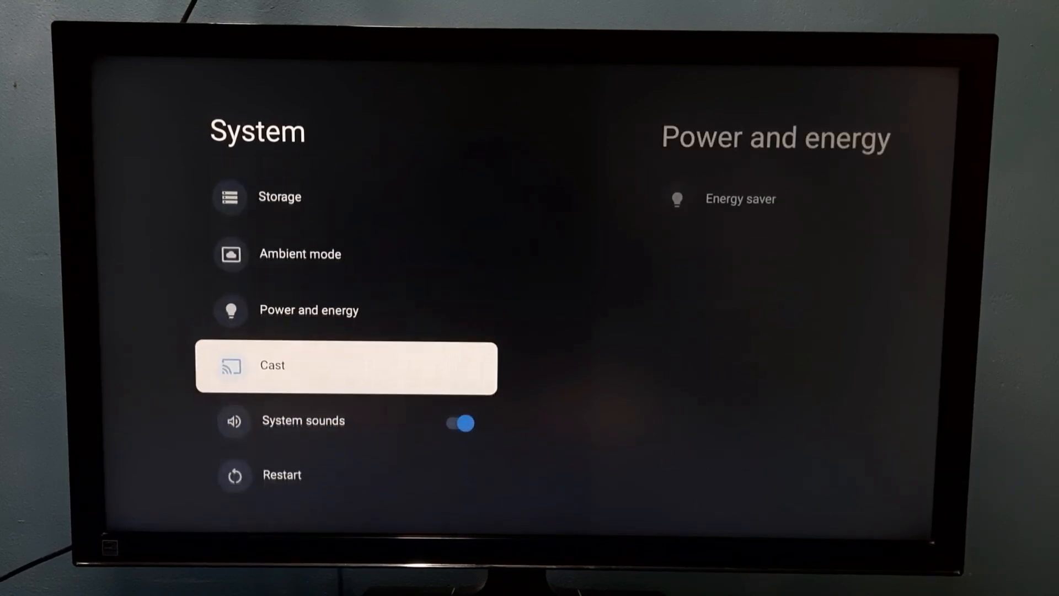